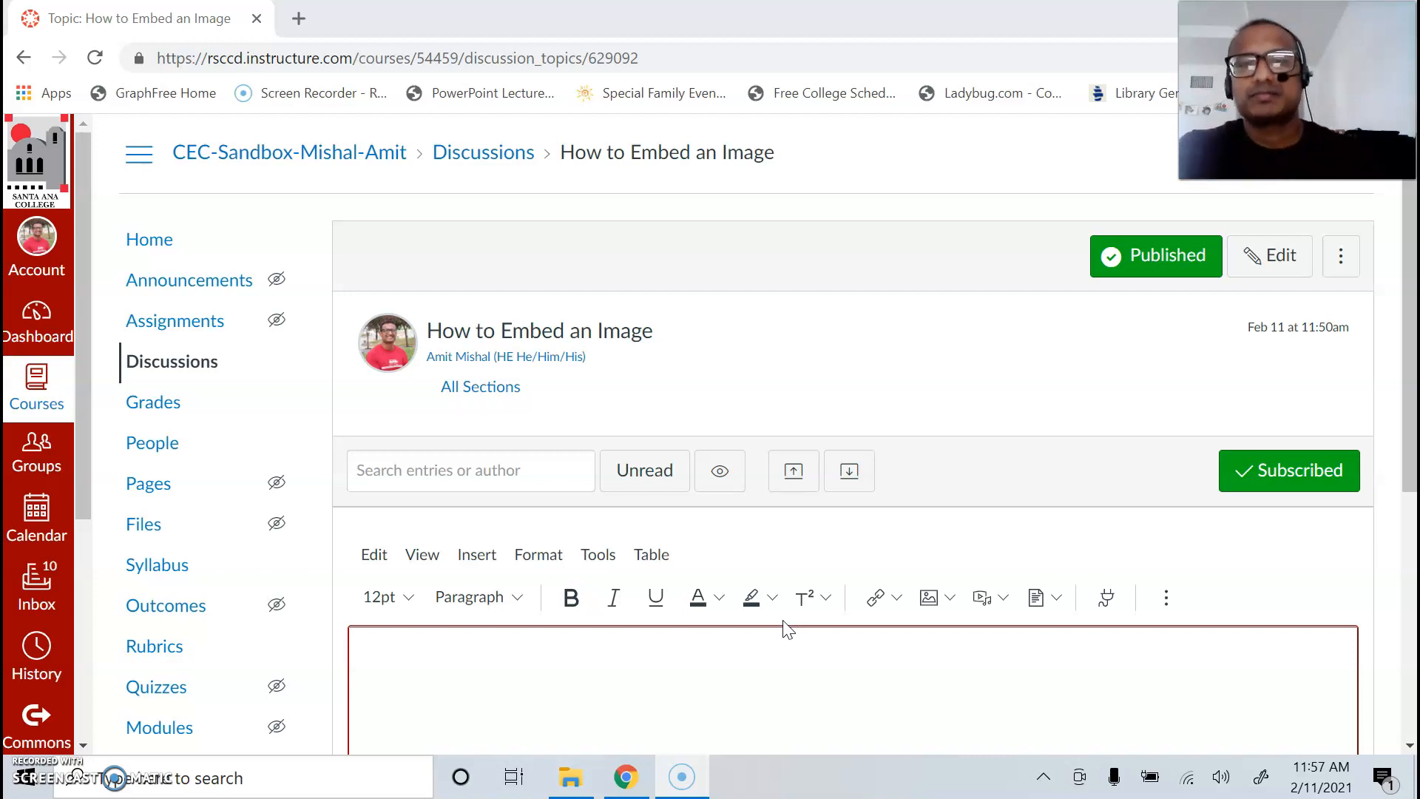
{"action": "mouse_move", "coordinate": [837, 577]}
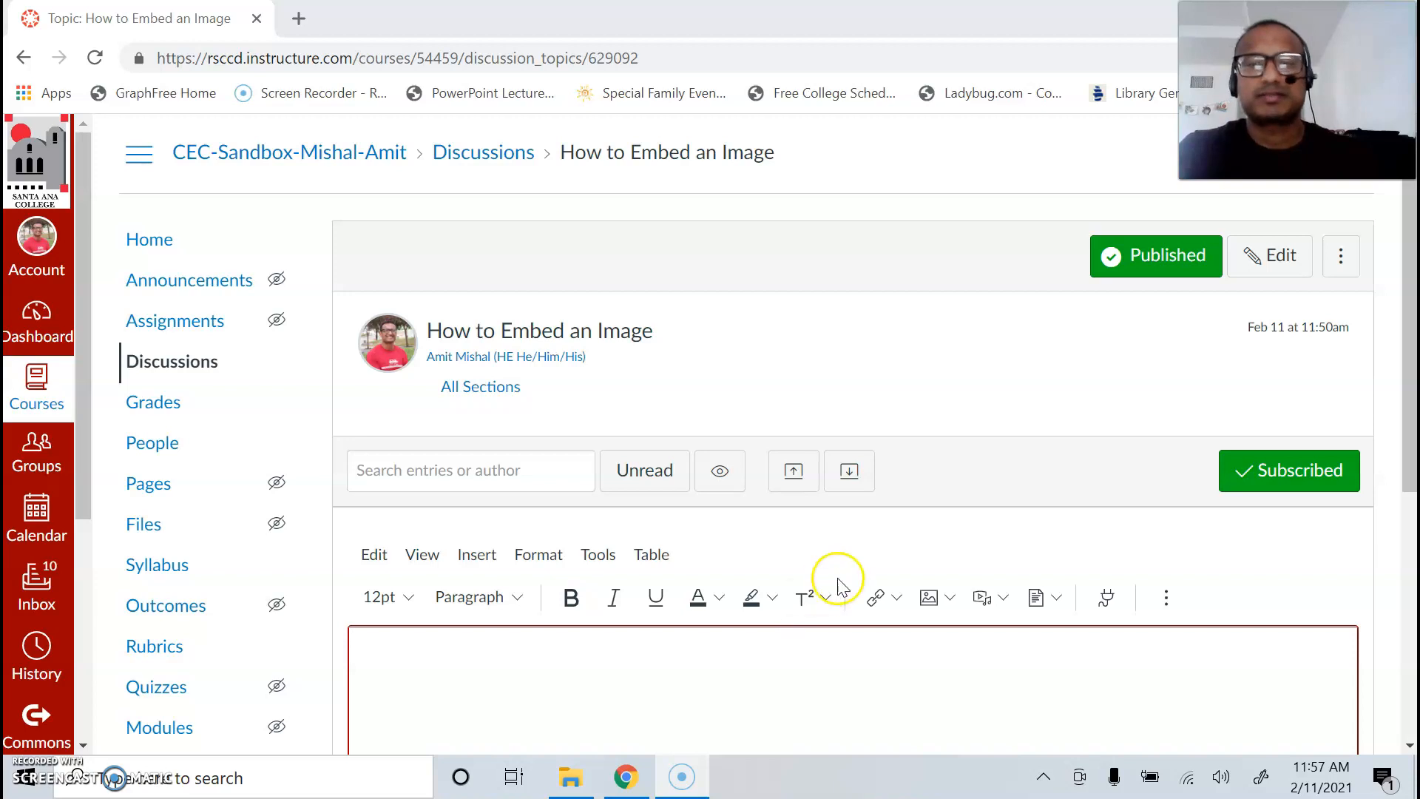
Step: Start an image upload for the reply and browse Downloads for IMG_5195
{"action": "scroll", "scroll_direction": "down", "scroll_amount": 3}
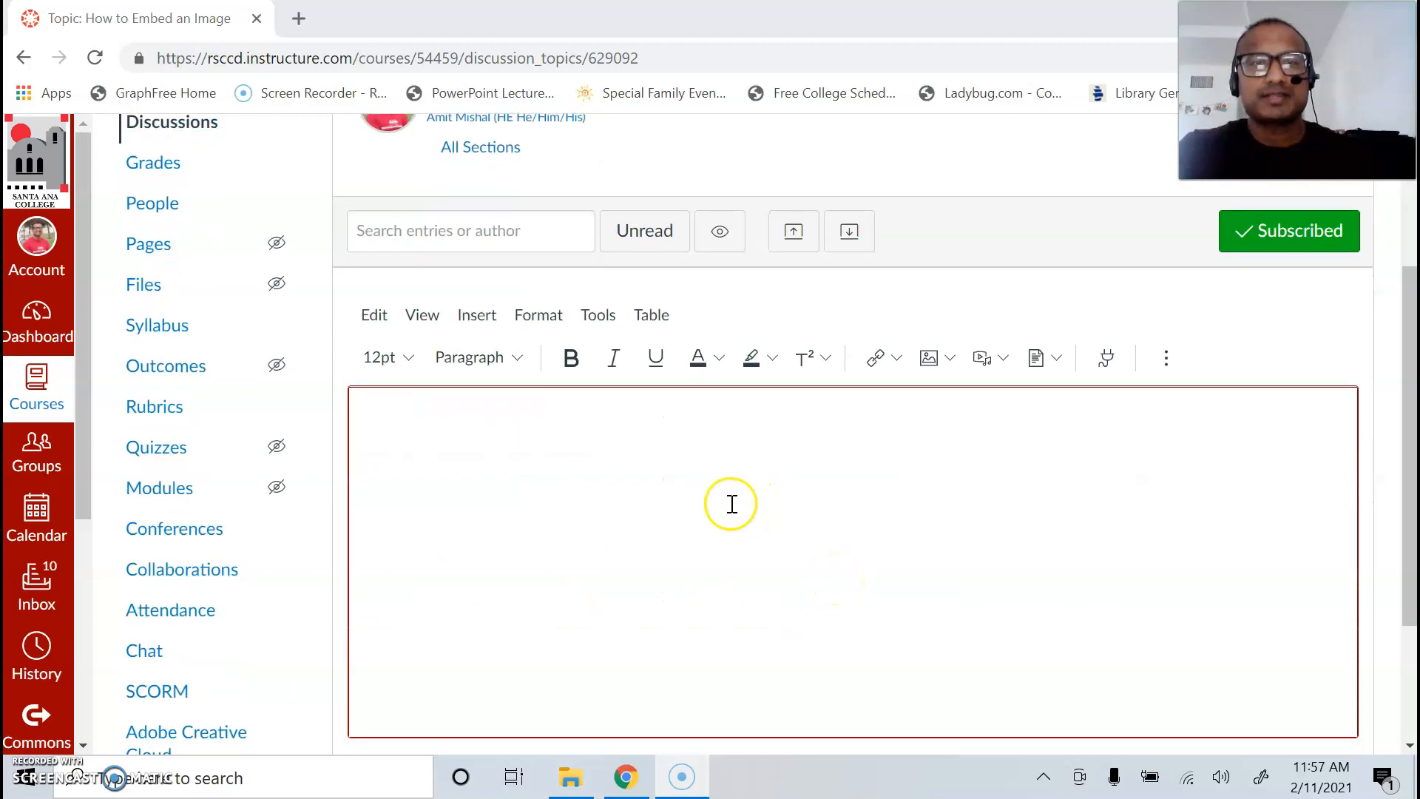
{"action": "mouse_move", "coordinate": [731, 503]}
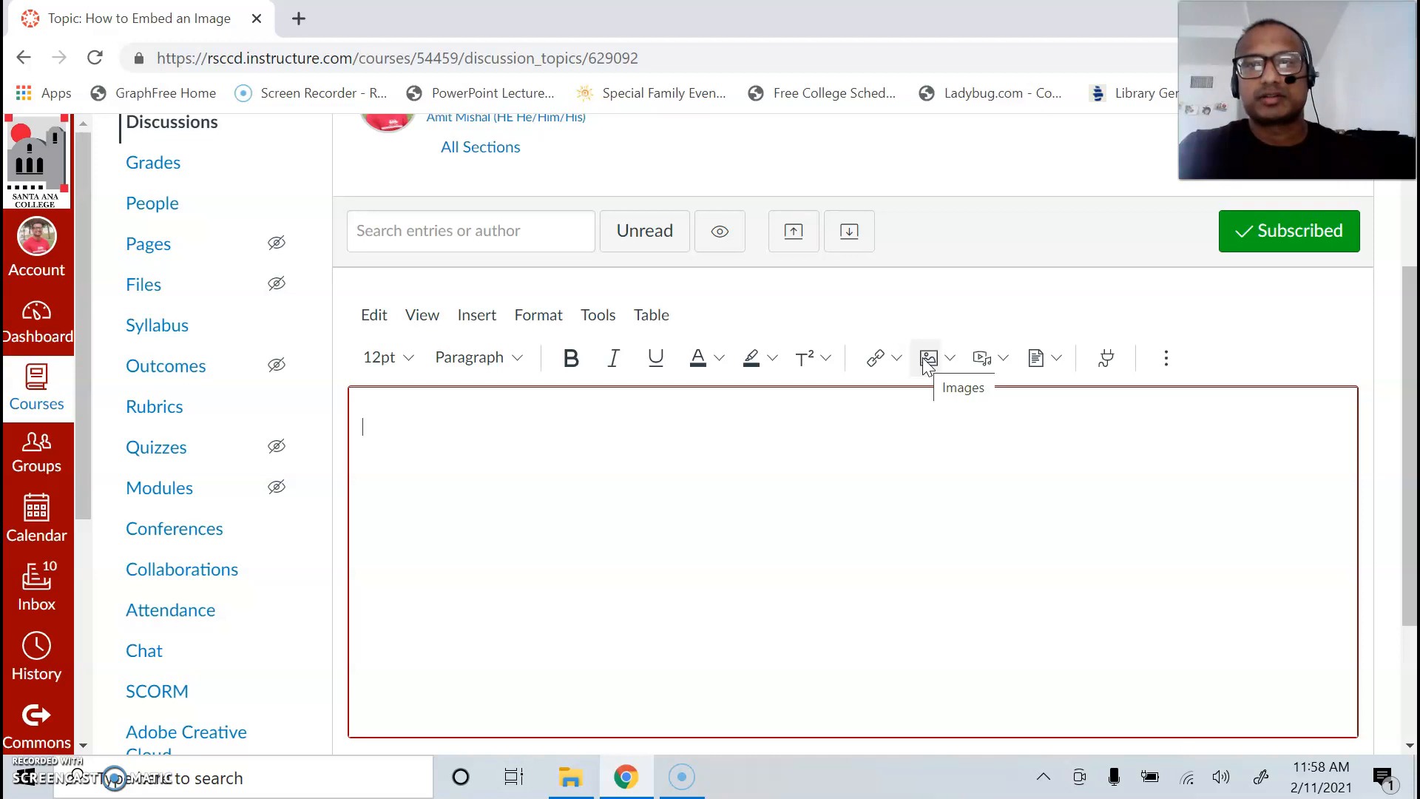
{"action": "left_click", "coordinate": [926, 357]}
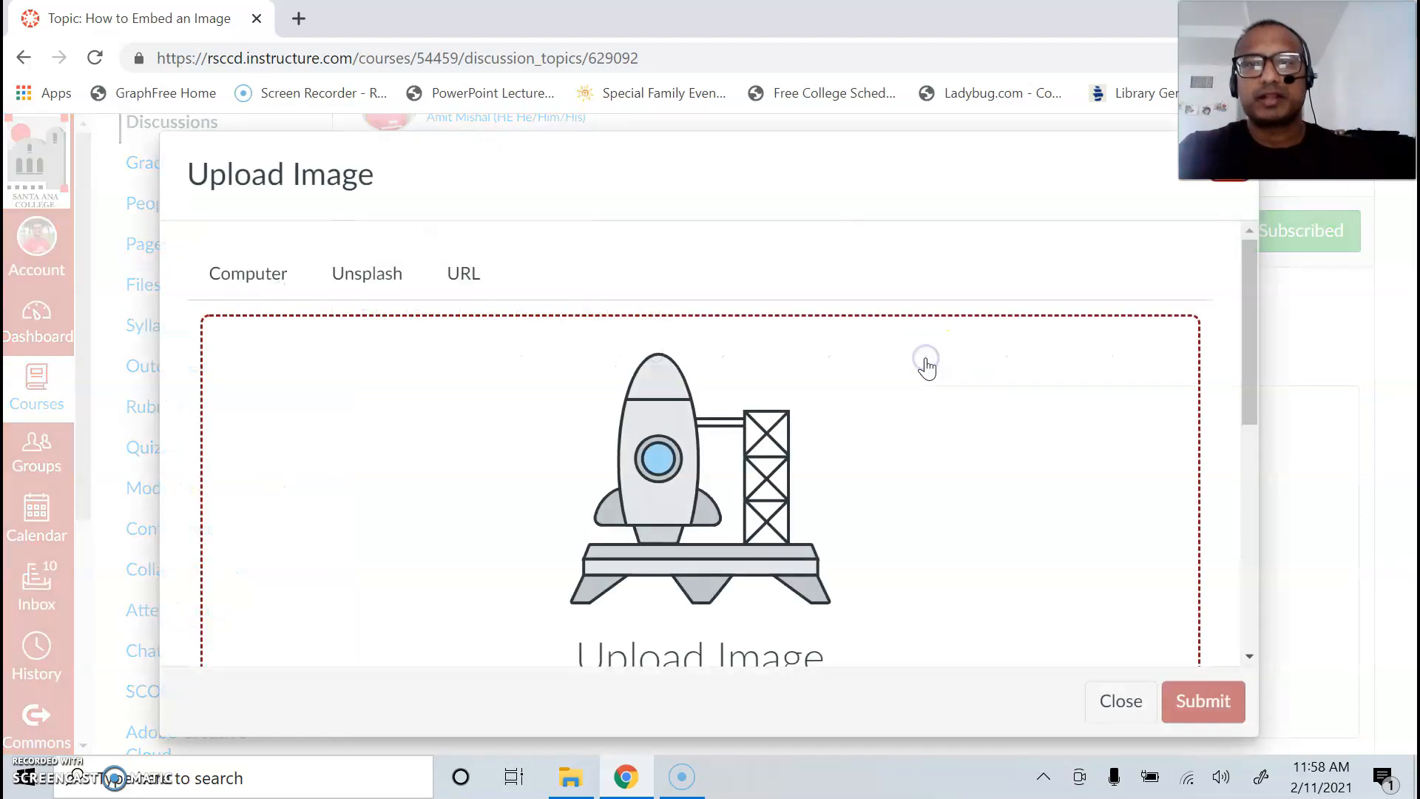
{"action": "scroll", "scroll_direction": "down", "scroll_amount": 3}
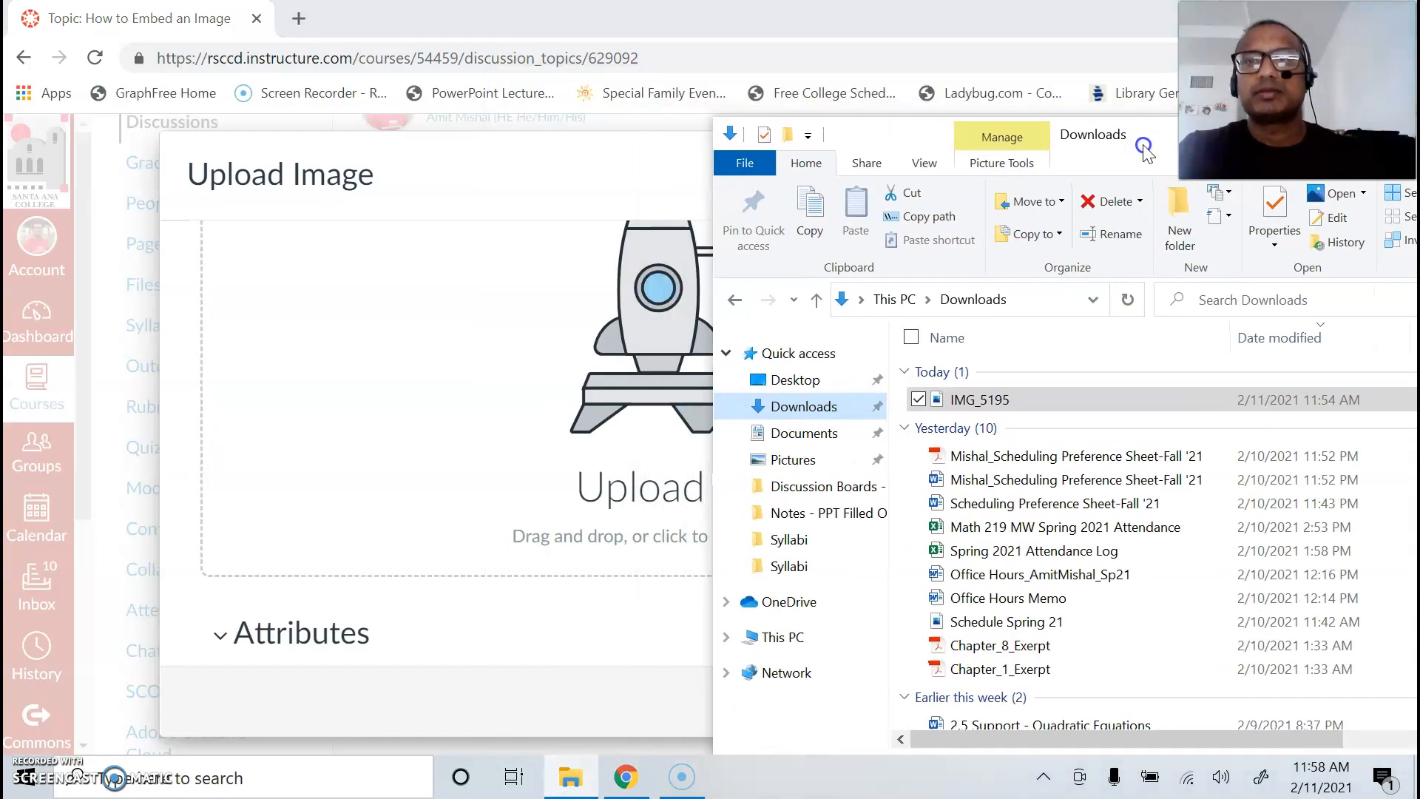
{"action": "mouse_move", "coordinate": [1067, 399]}
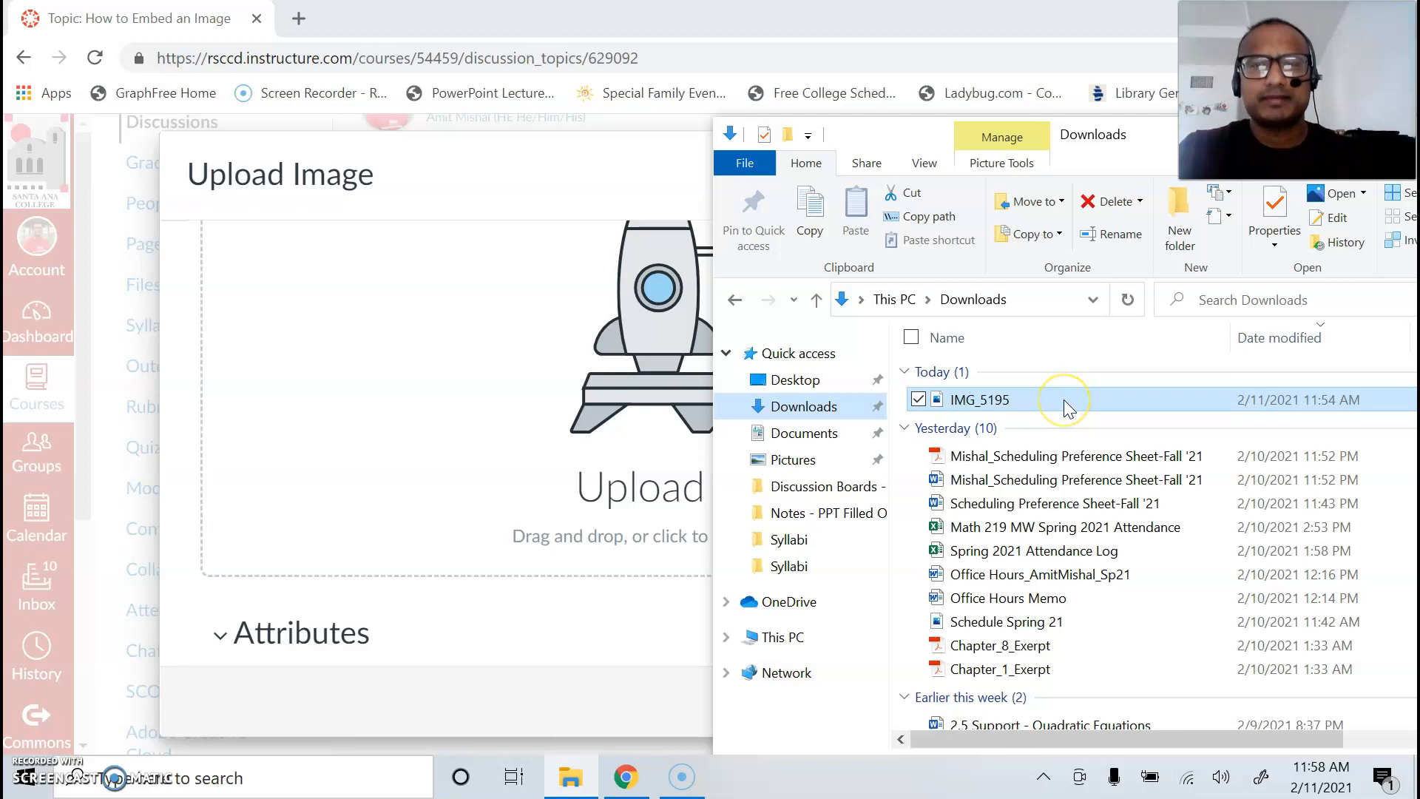
{"action": "mouse_move", "coordinate": [1064, 400]}
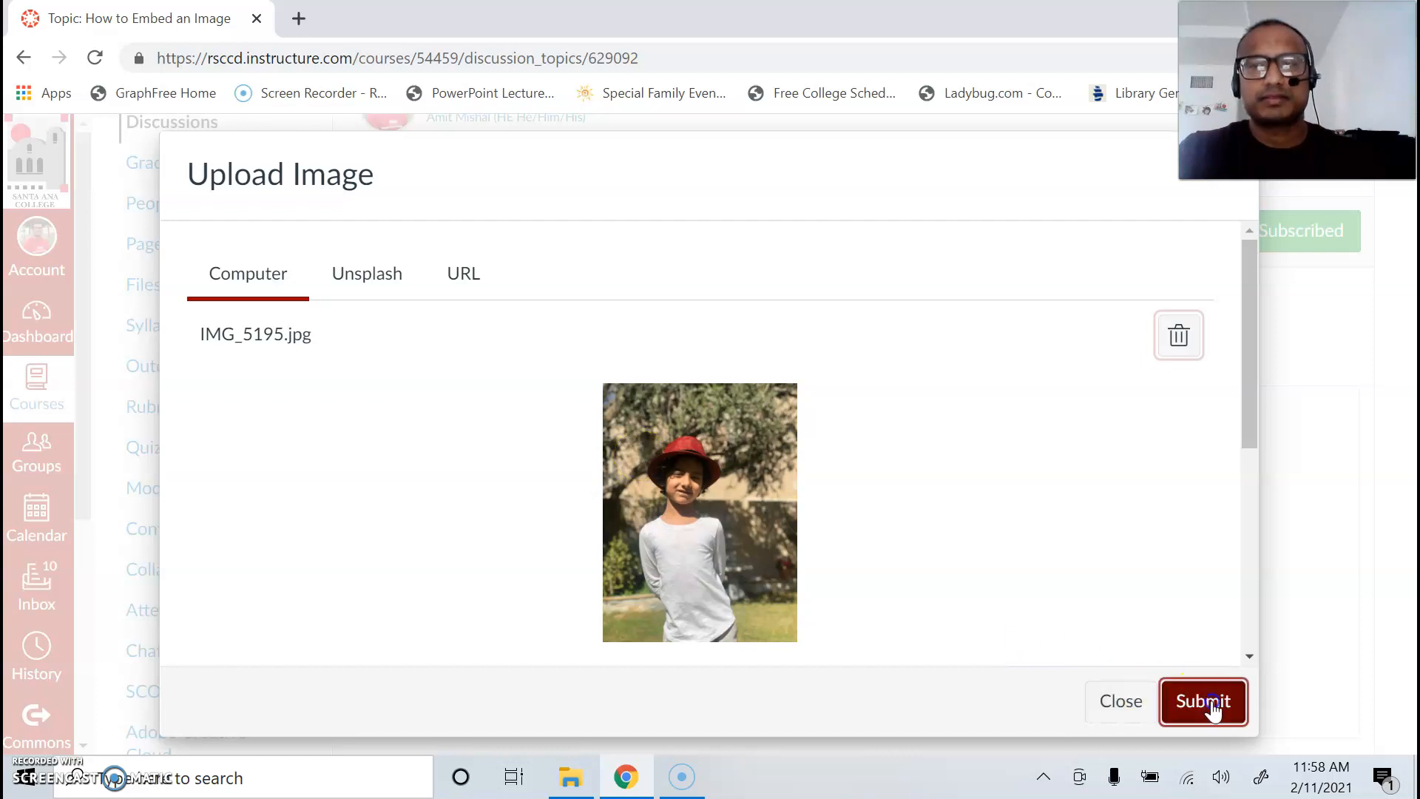
Step: Submit the uploaded photo and post the reply, then review the embedded image
{"action": "left_click", "coordinate": [1203, 701]}
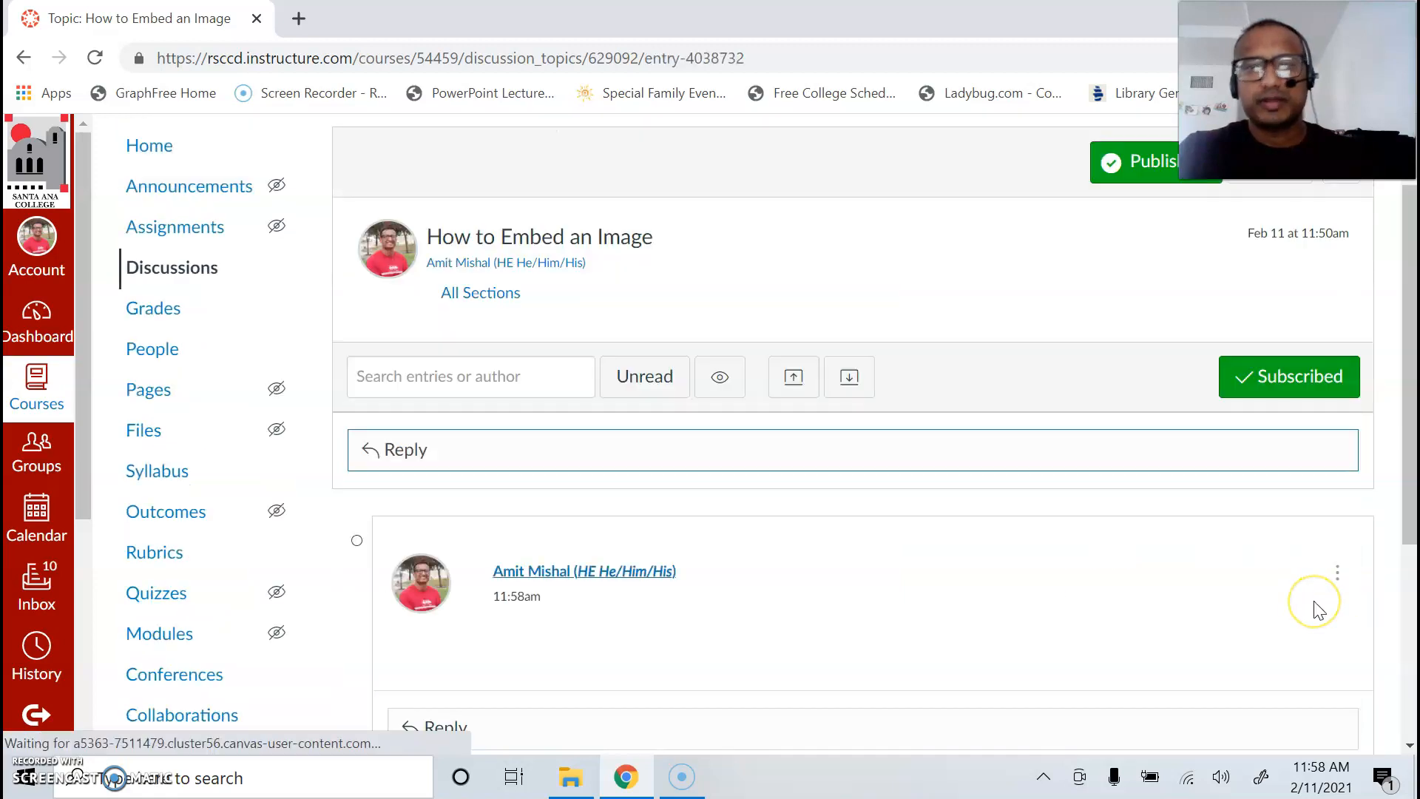
{"action": "scroll", "scroll_direction": "down", "scroll_amount": 3}
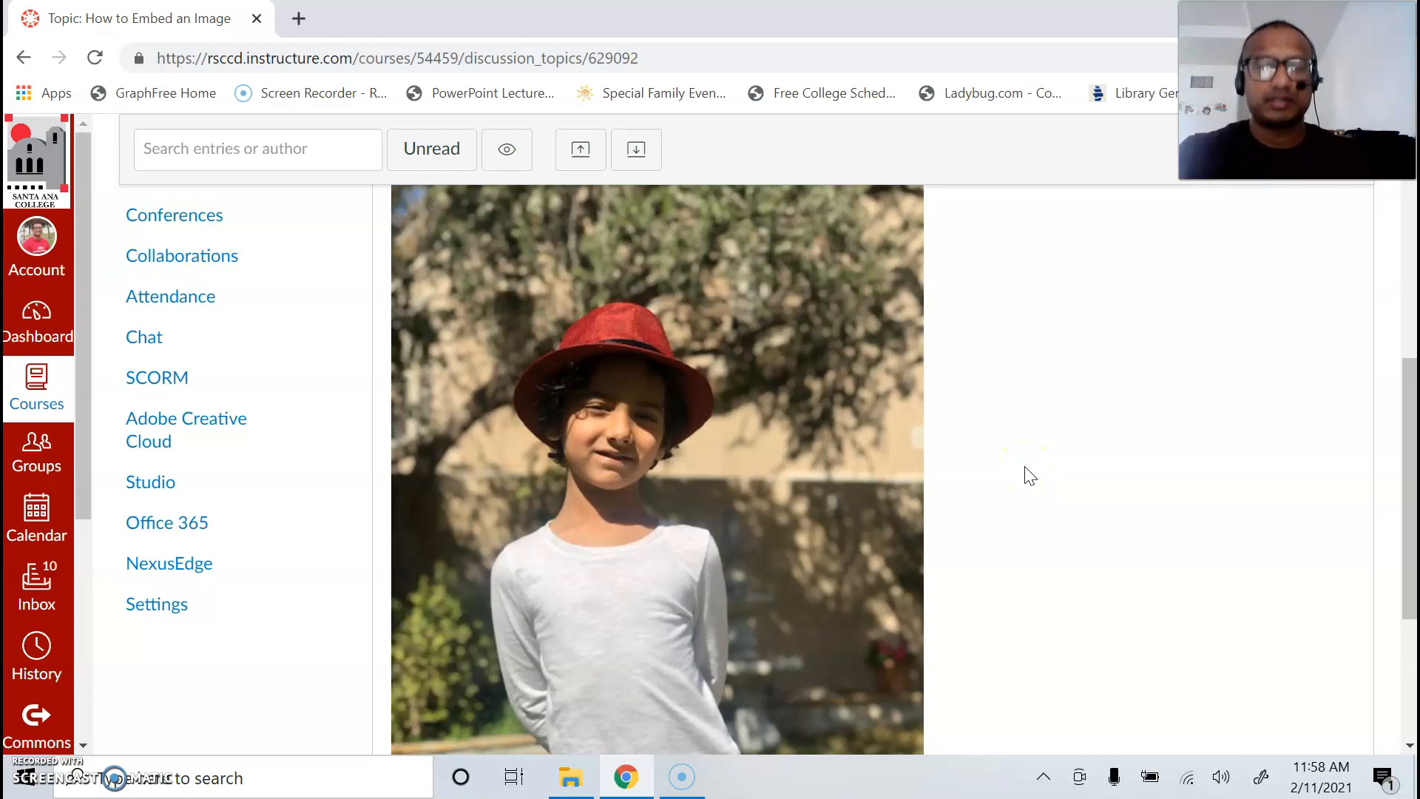
{"action": "scroll", "scroll_direction": "down", "scroll_amount": 3}
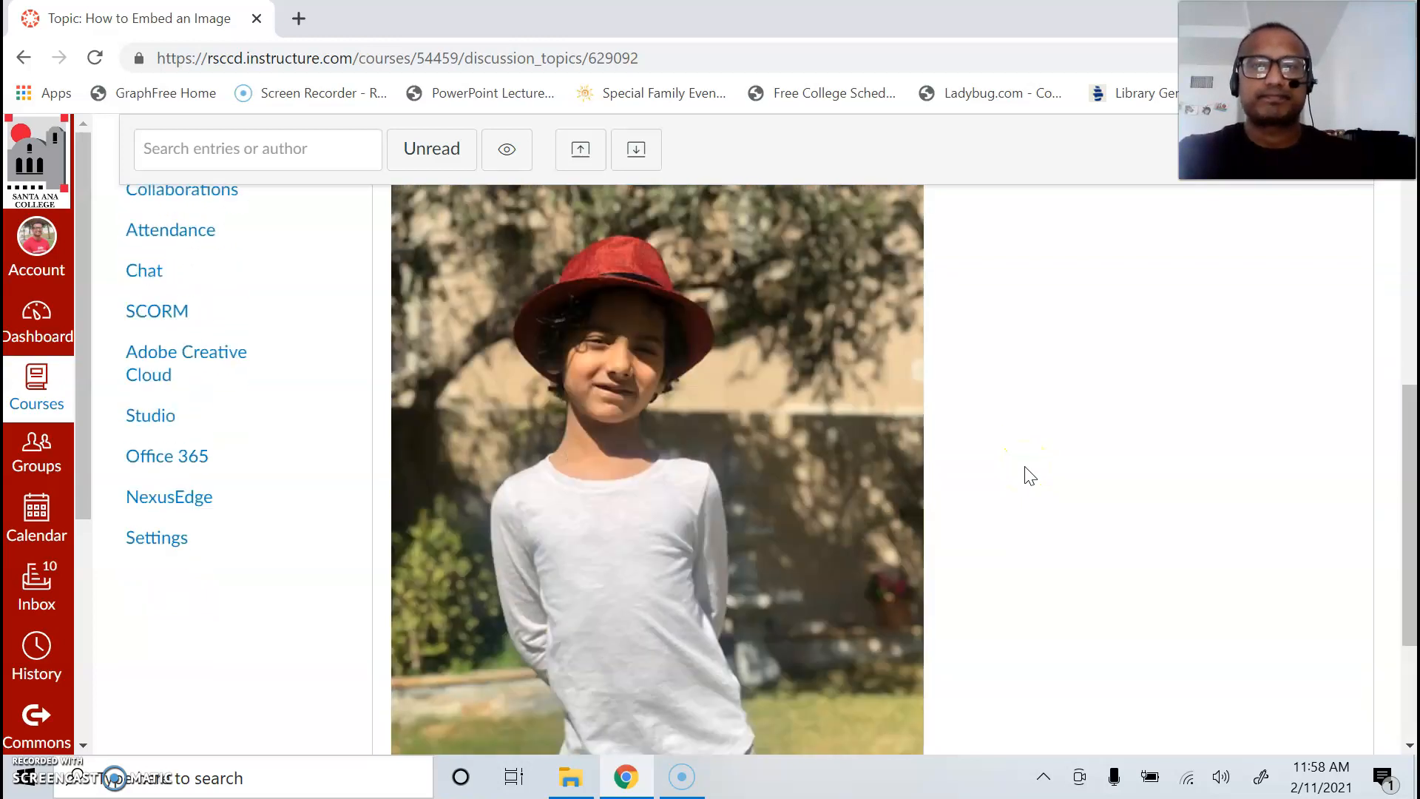
{"action": "scroll", "scroll_direction": "up", "scroll_amount": 3}
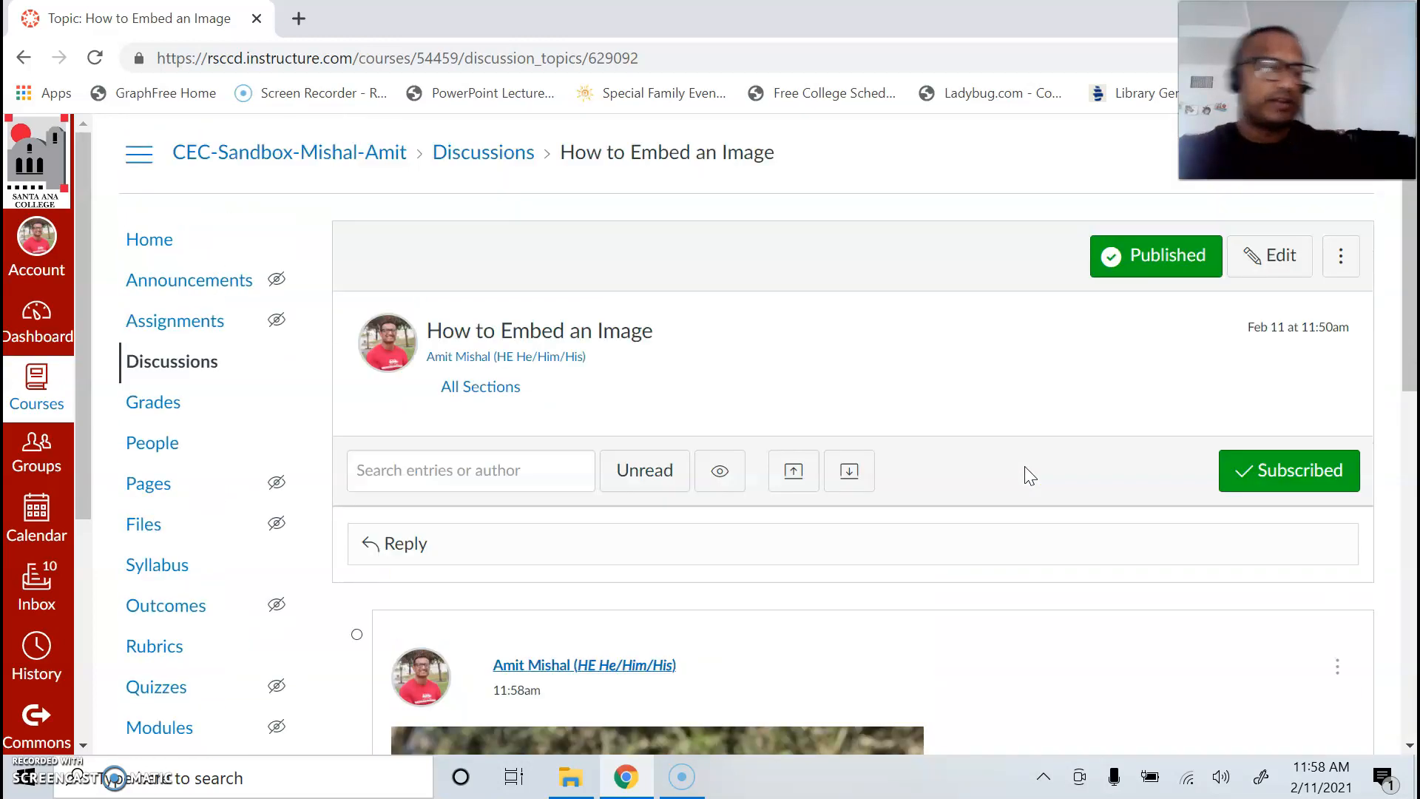